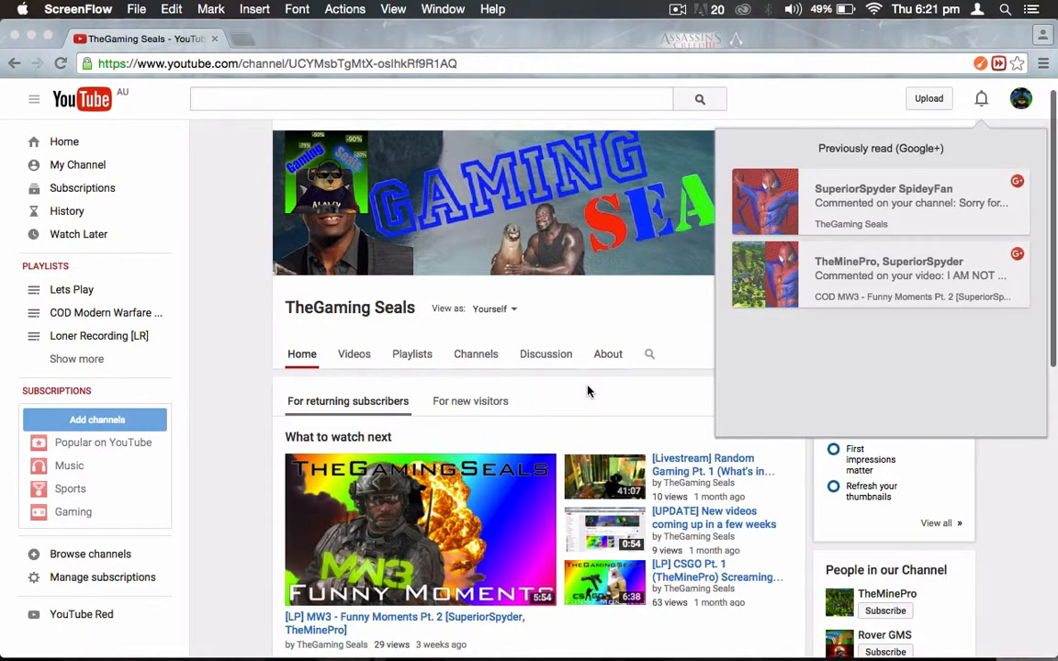
{"action": "mouse_move", "coordinate": [801, 194]}
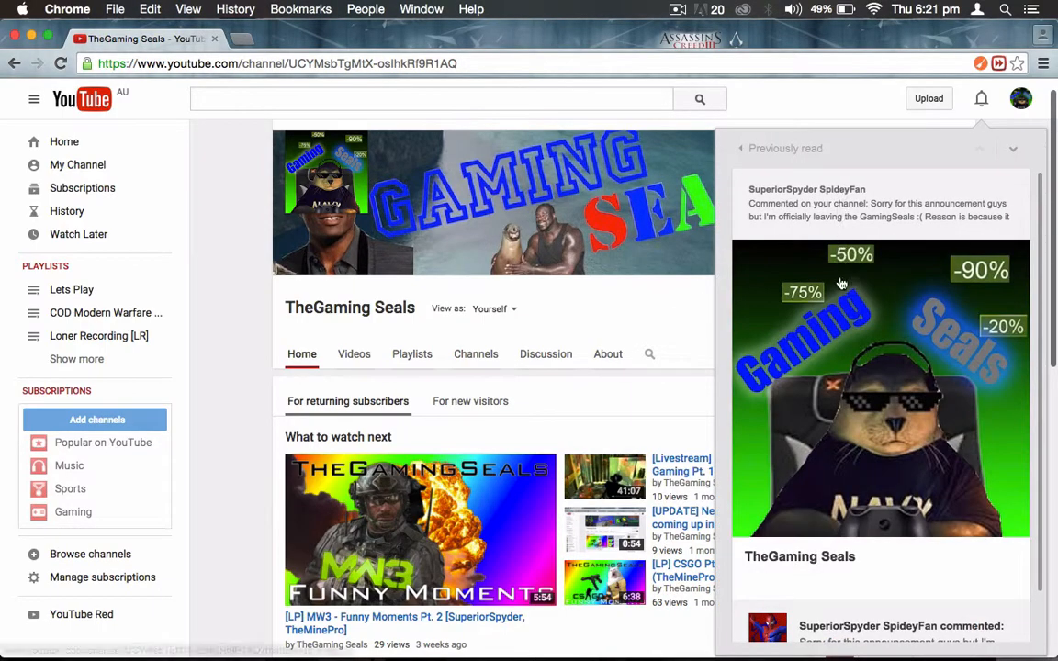
Step: Scroll the notifications to reach the 'Commented on your channel: Sorry for...' notification
{"action": "scroll", "scroll_direction": "down", "scroll_amount": 3}
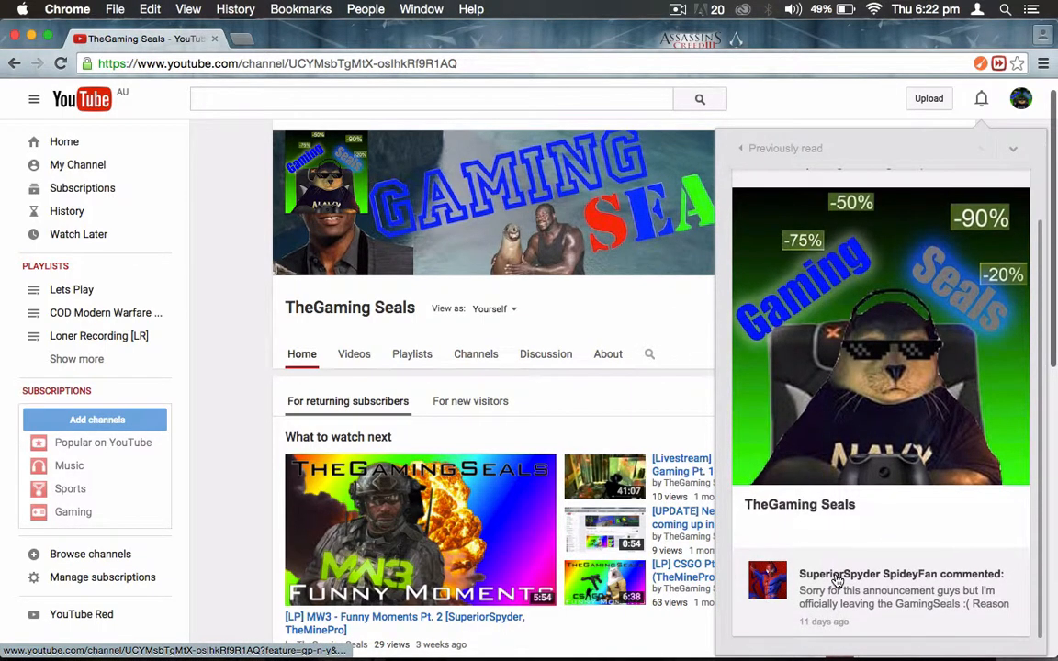
{"action": "left_click", "coordinate": [900, 572]}
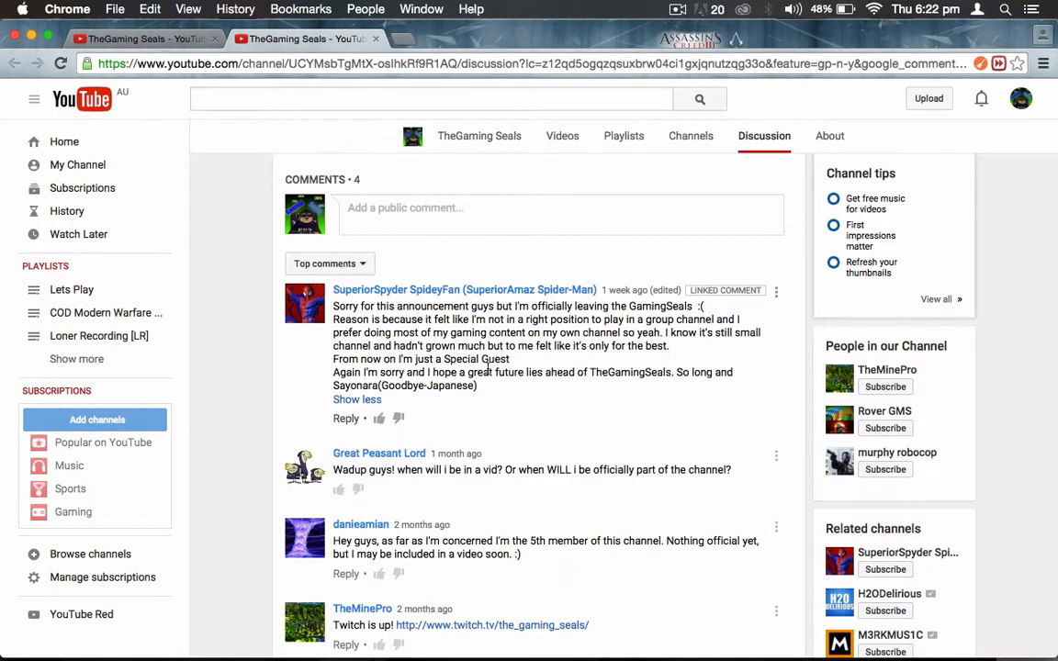
{"action": "mouse_move", "coordinate": [517, 390]}
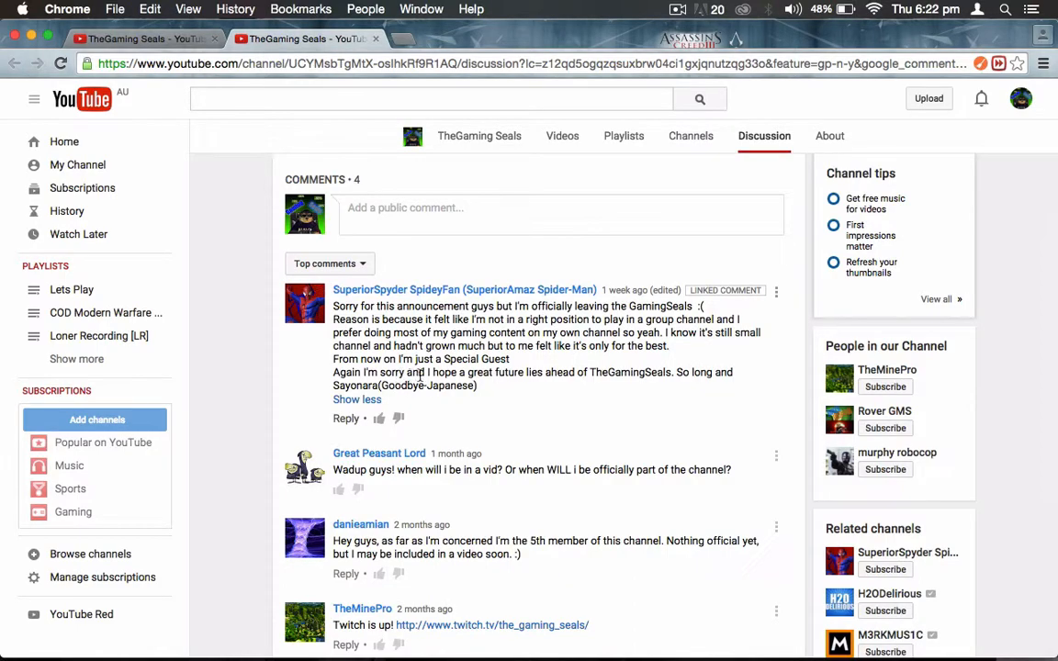
{"action": "mouse_move", "coordinate": [616, 391]}
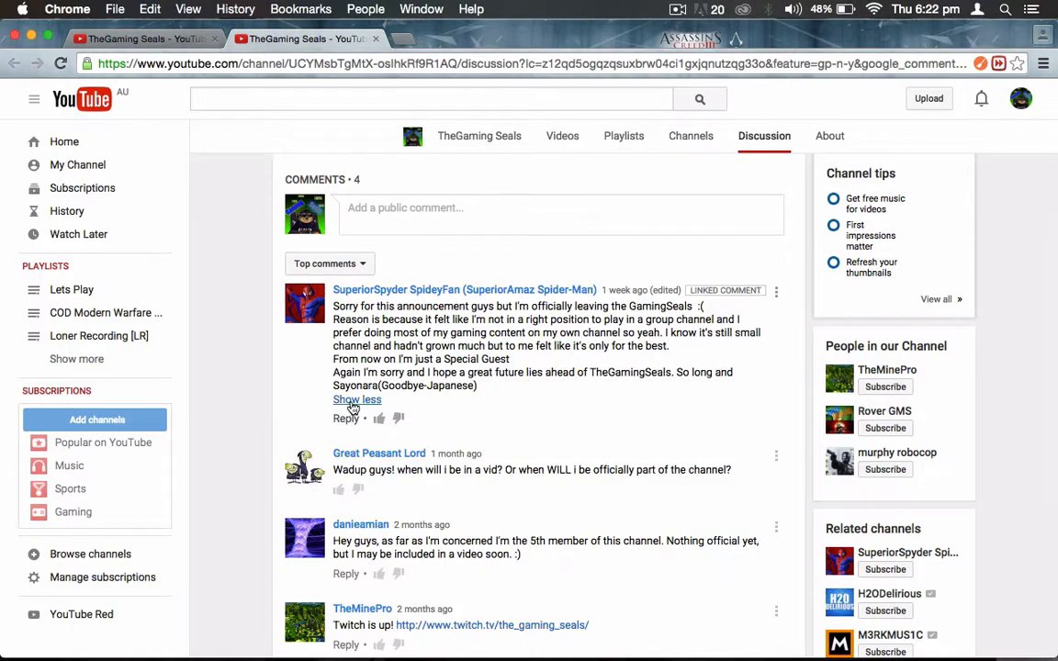
{"action": "left_click", "coordinate": [357, 400]}
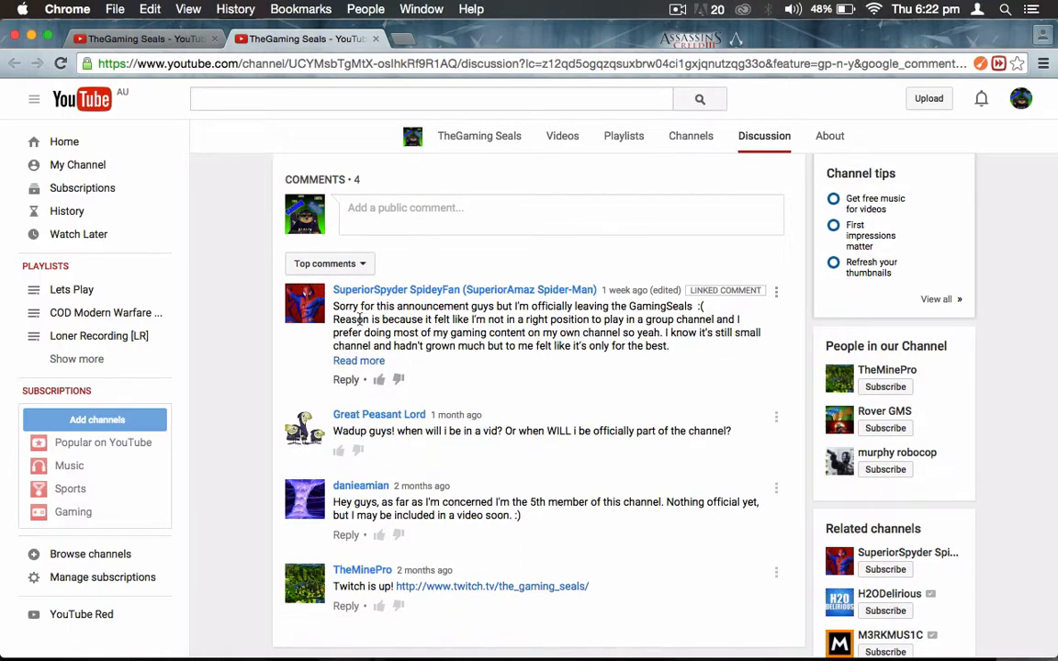
{"action": "left_click", "coordinate": [359, 360]}
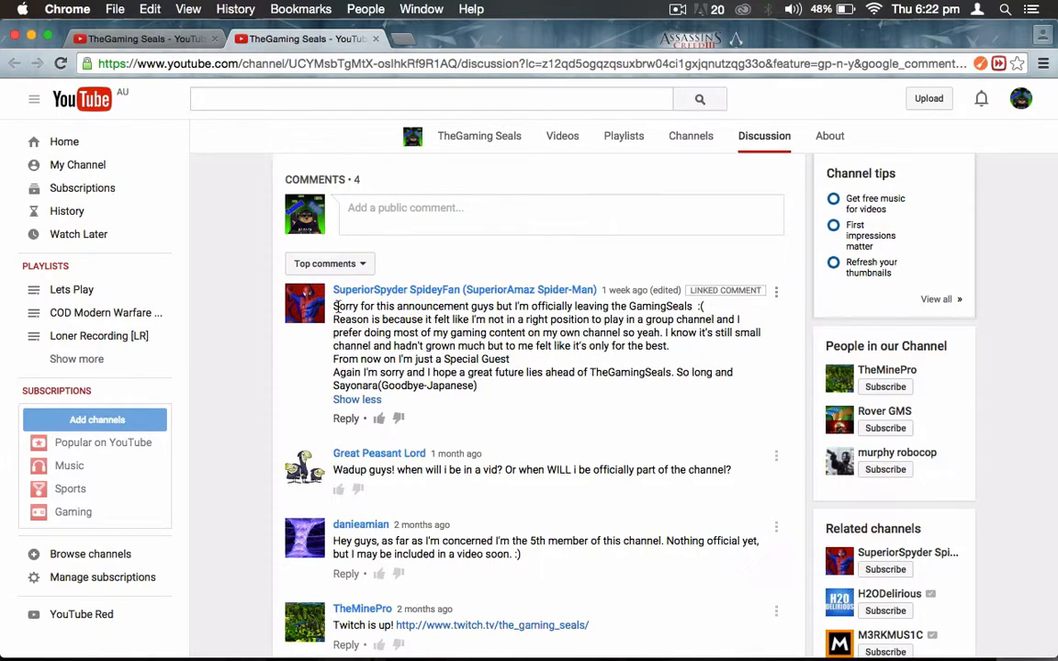
{"action": "scroll", "scroll_direction": "down", "scroll_amount": 3}
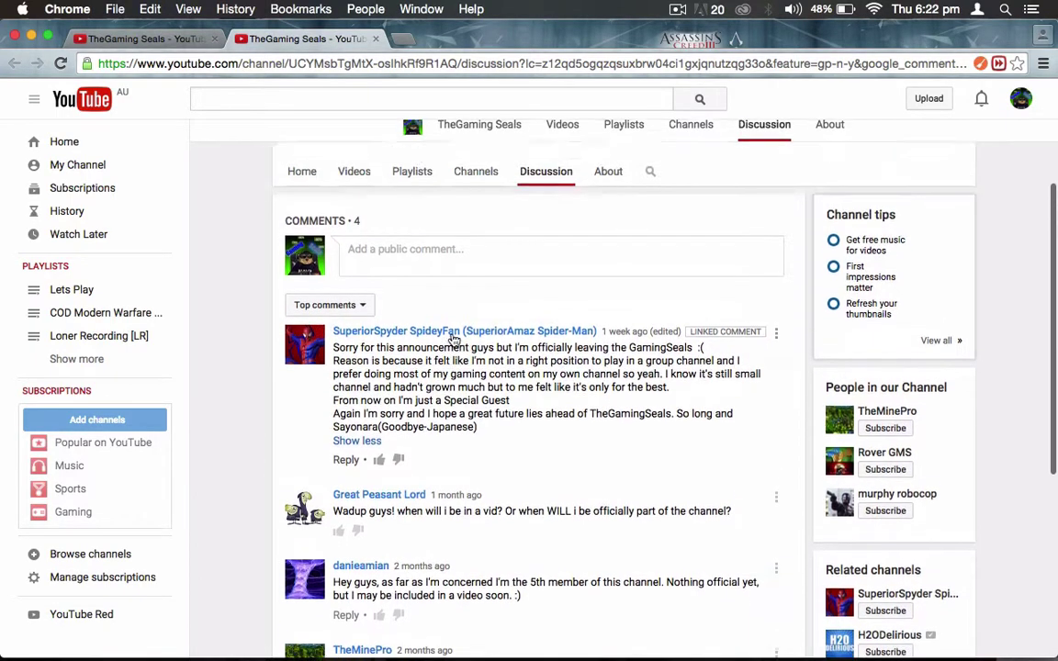
{"action": "scroll", "scroll_direction": "down", "scroll_amount": 3}
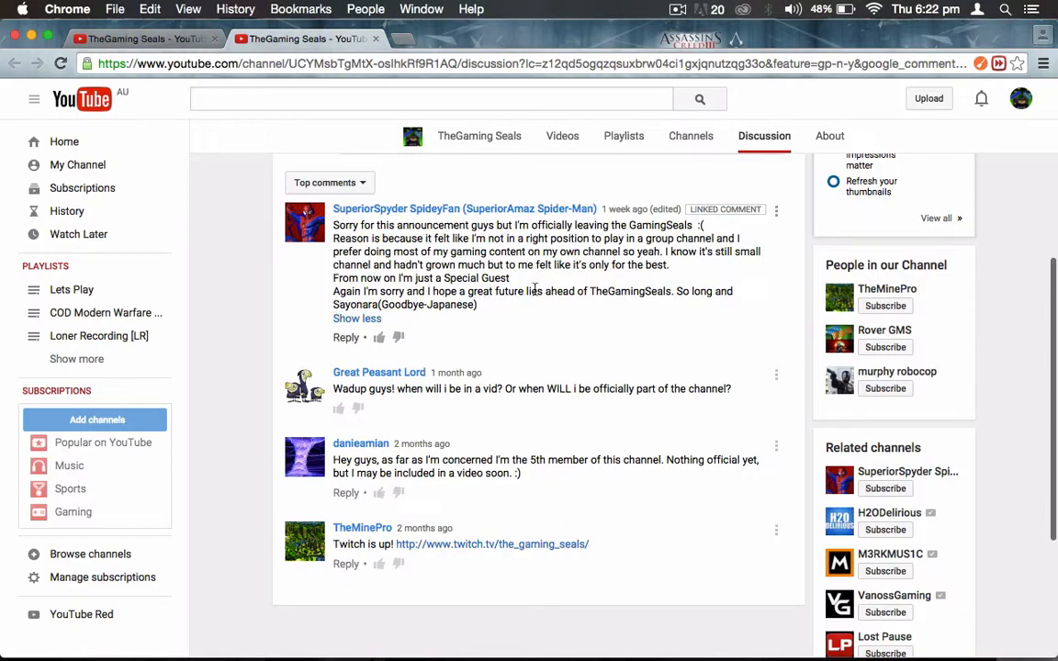
{"action": "mouse_move", "coordinate": [643, 316]}
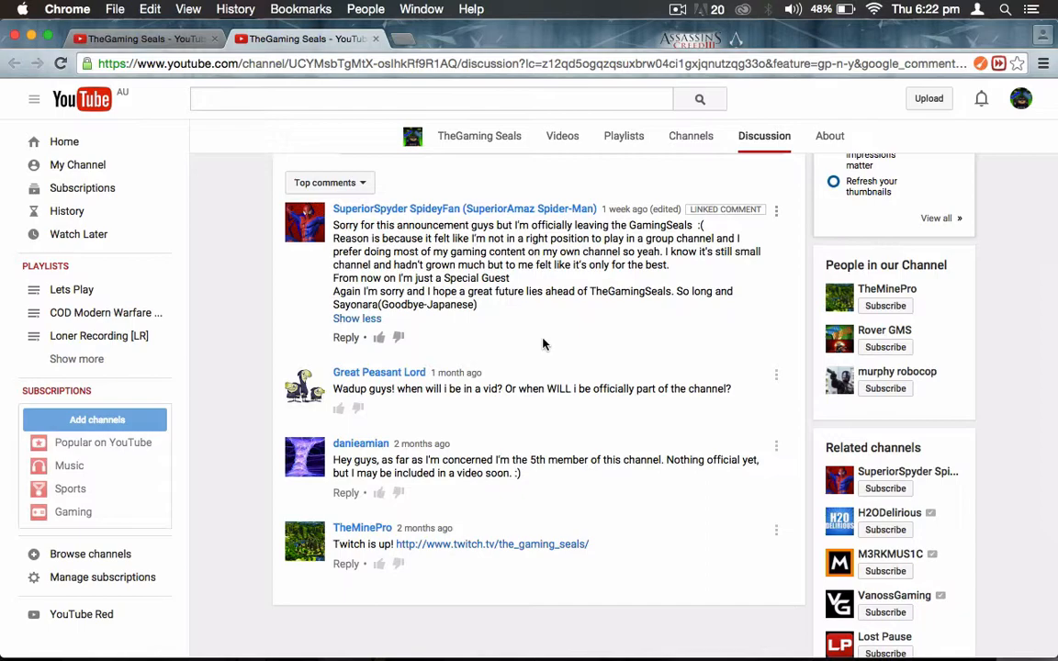
{"action": "mouse_move", "coordinate": [538, 285]}
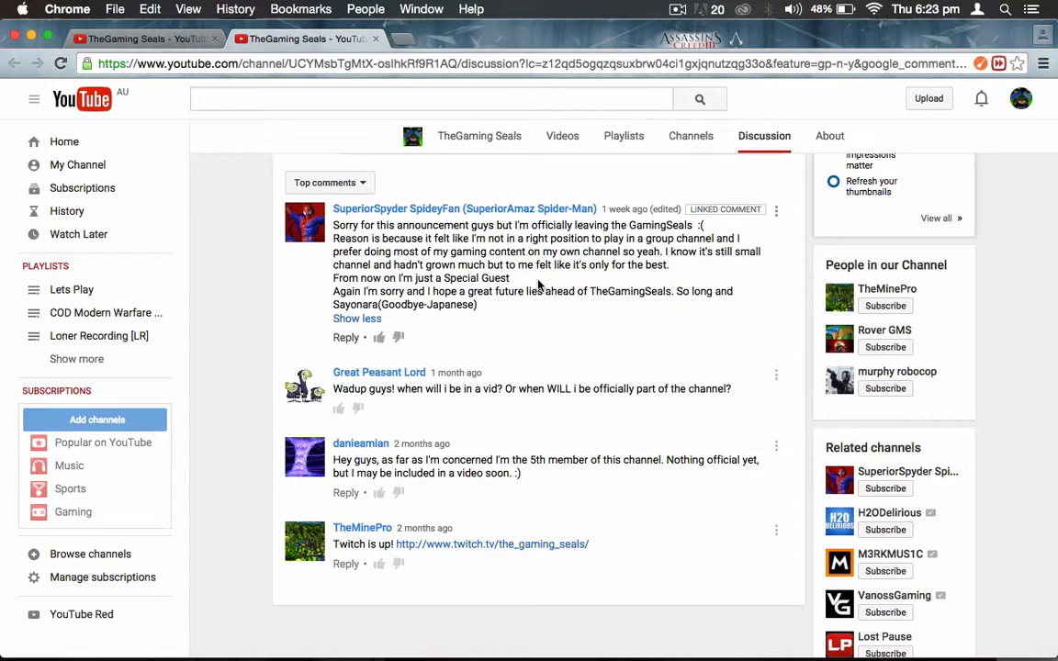
{"action": "mouse_move", "coordinate": [734, 472]}
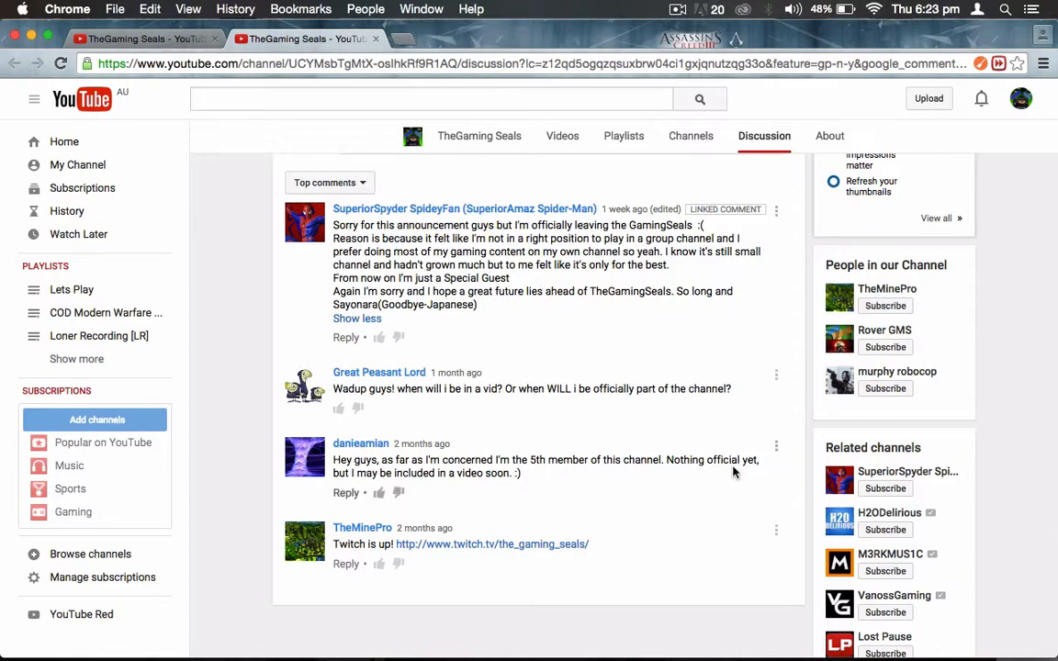
{"action": "mouse_move", "coordinate": [597, 380]}
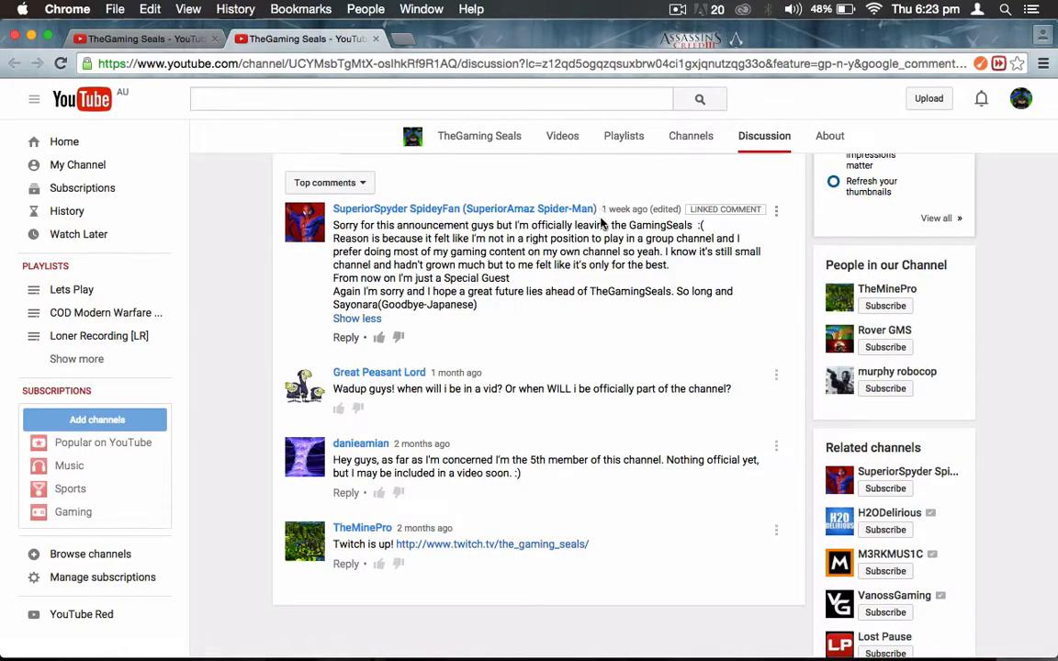
{"action": "mouse_move", "coordinate": [592, 267]}
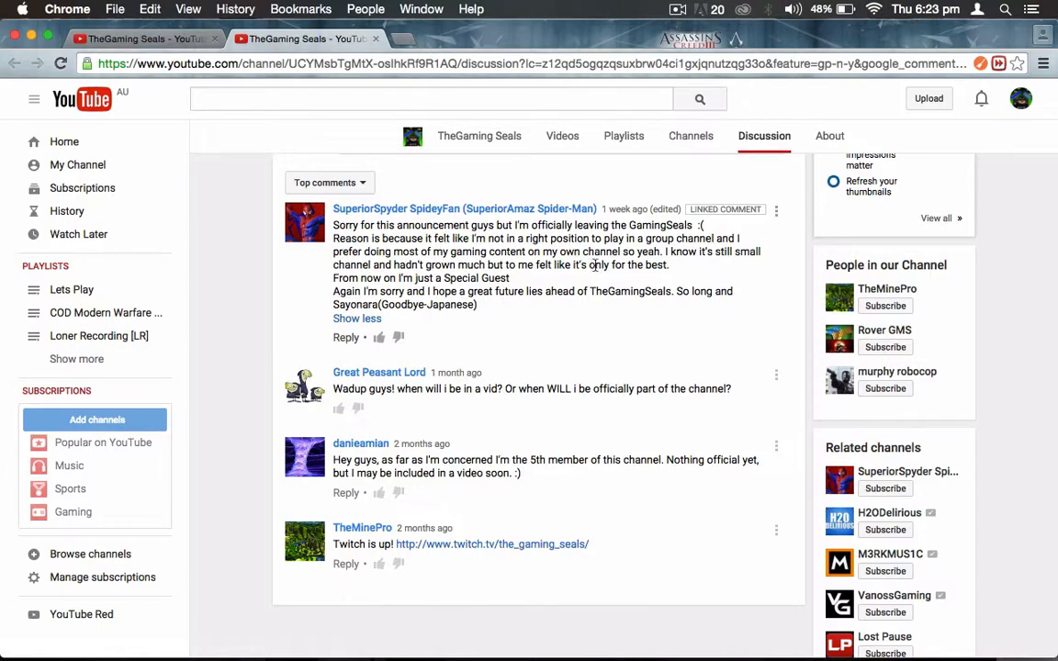
{"action": "scroll", "scroll_direction": "up", "scroll_amount": 3}
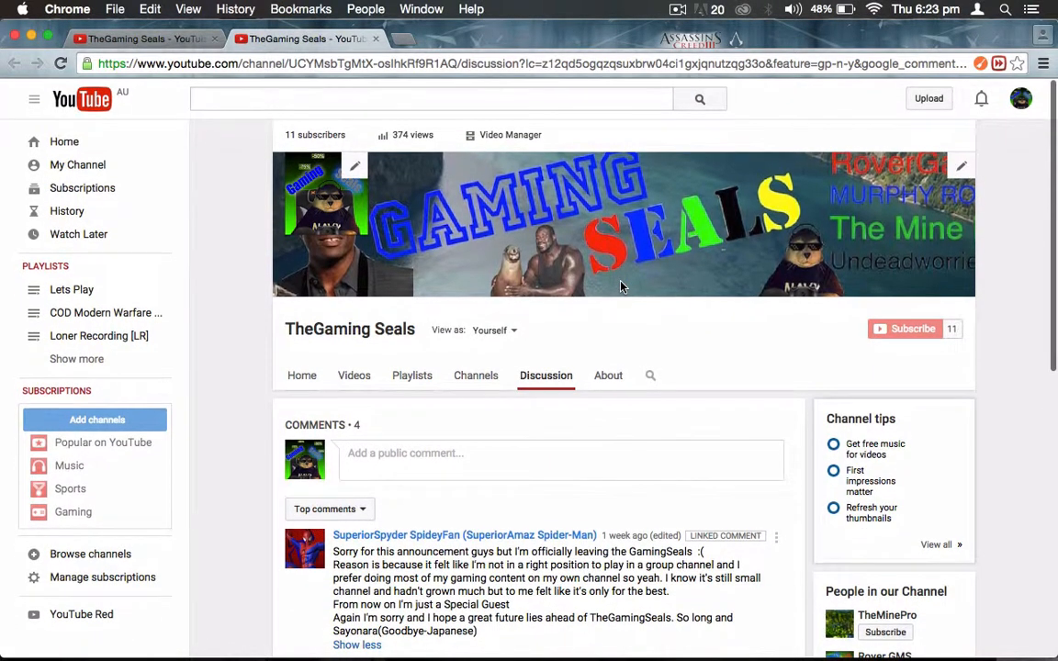
{"action": "scroll", "scroll_direction": "down", "scroll_amount": 3}
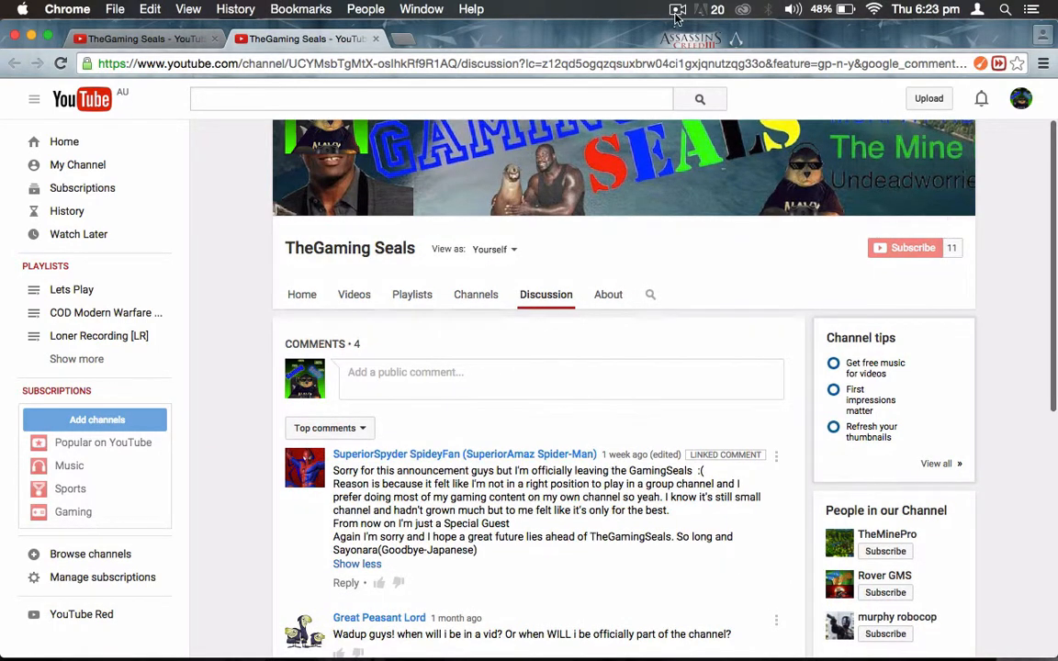